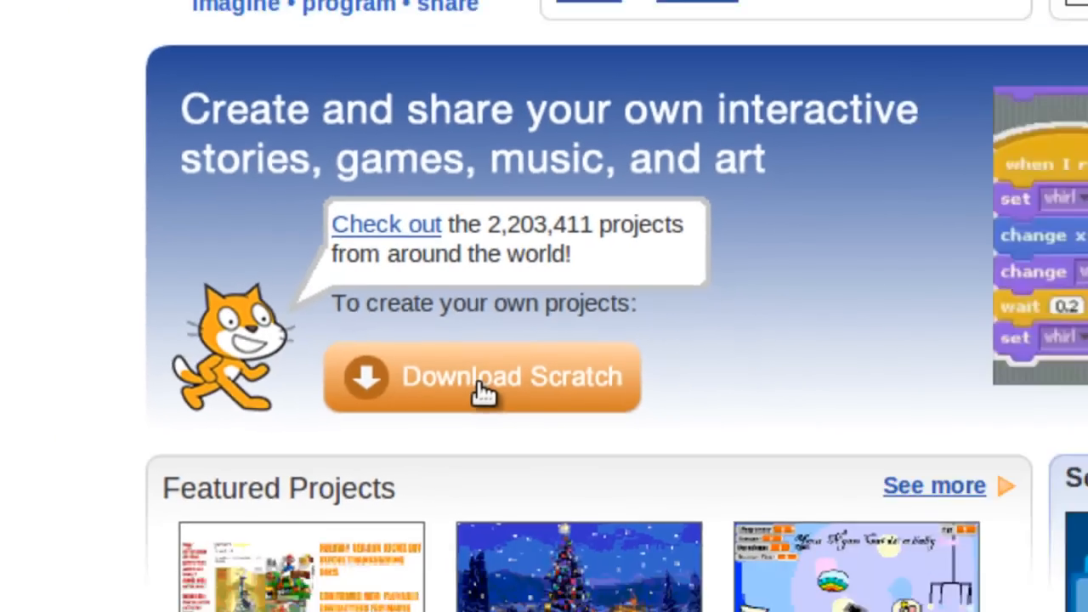
Step: Download the Scratch .deb installer for Ubuntu and hand it to GDebi Package Installer
{"action": "left_click", "coordinate": [483, 378]}
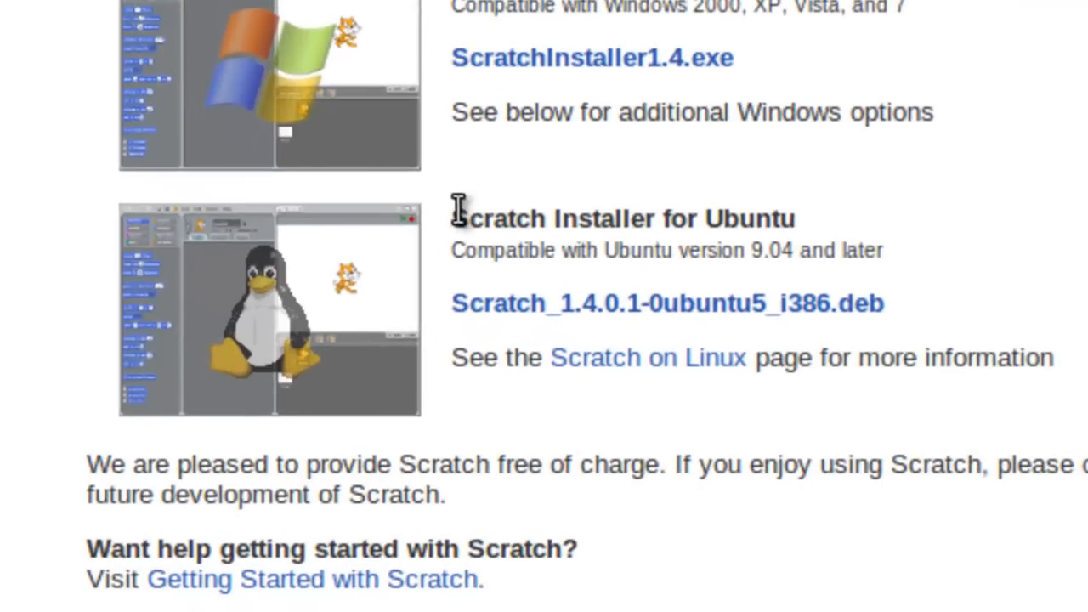
{"action": "mouse_move", "coordinate": [688, 306]}
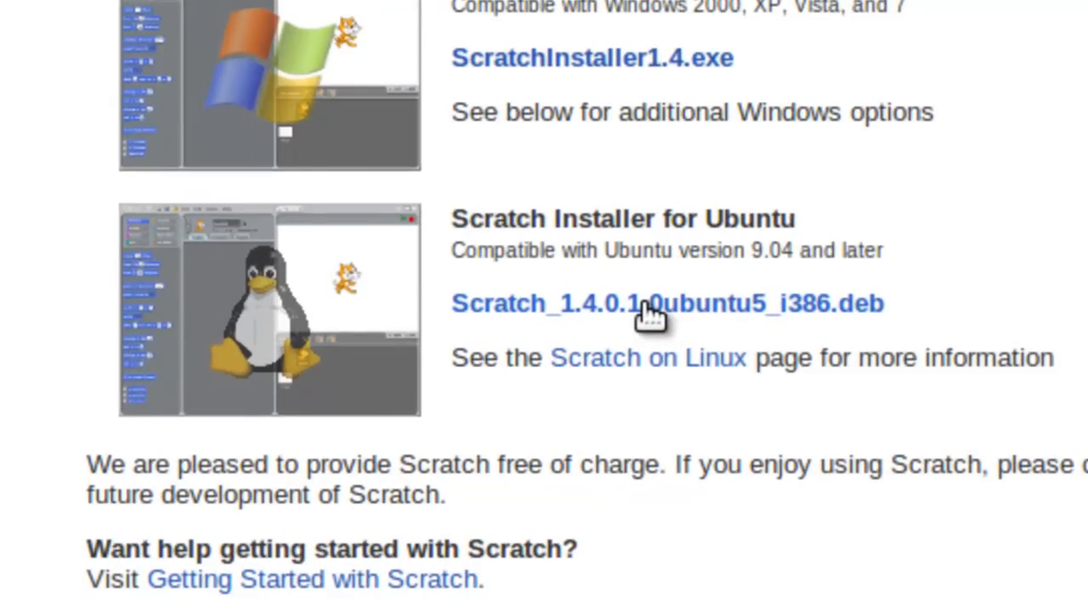
{"action": "scroll", "scroll_direction": "down", "scroll_amount": 3}
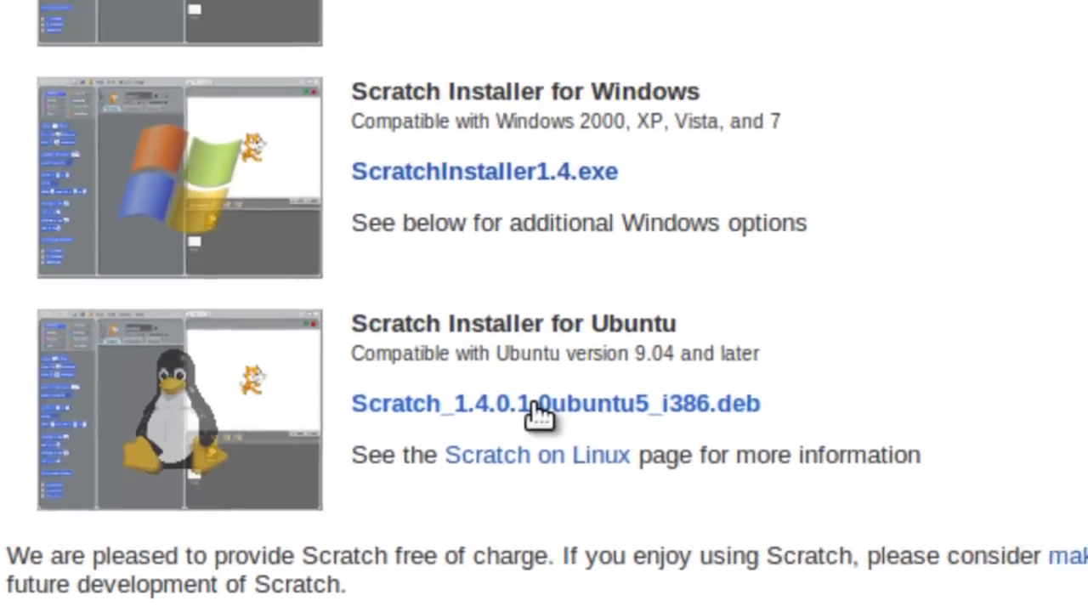
{"action": "left_click", "coordinate": [554, 405]}
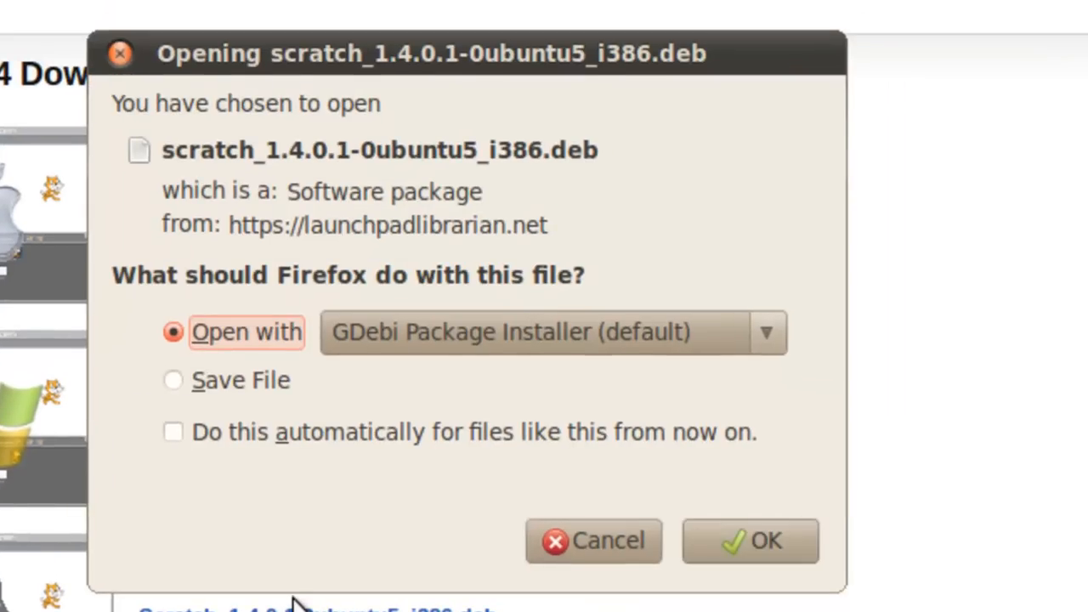
{"action": "mouse_move", "coordinate": [241, 381]}
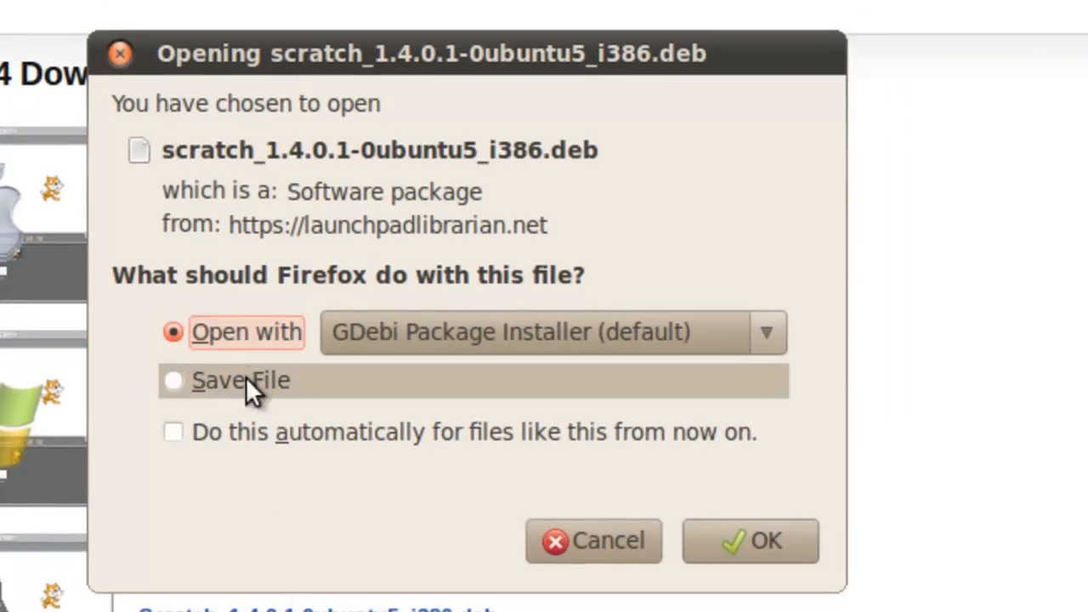
{"action": "mouse_move", "coordinate": [417, 331]}
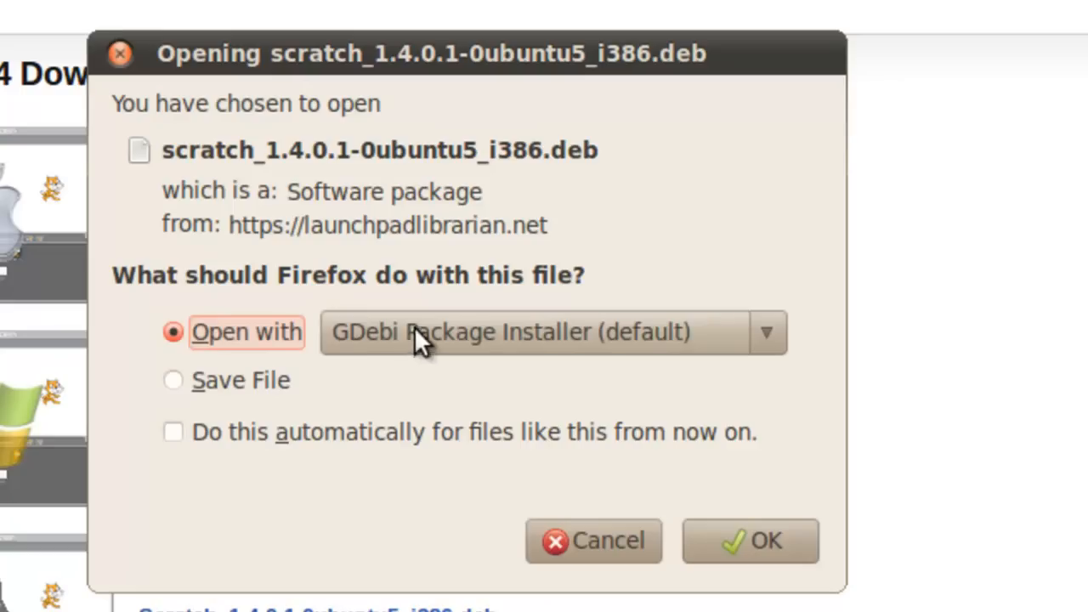
{"action": "mouse_move", "coordinate": [459, 344]}
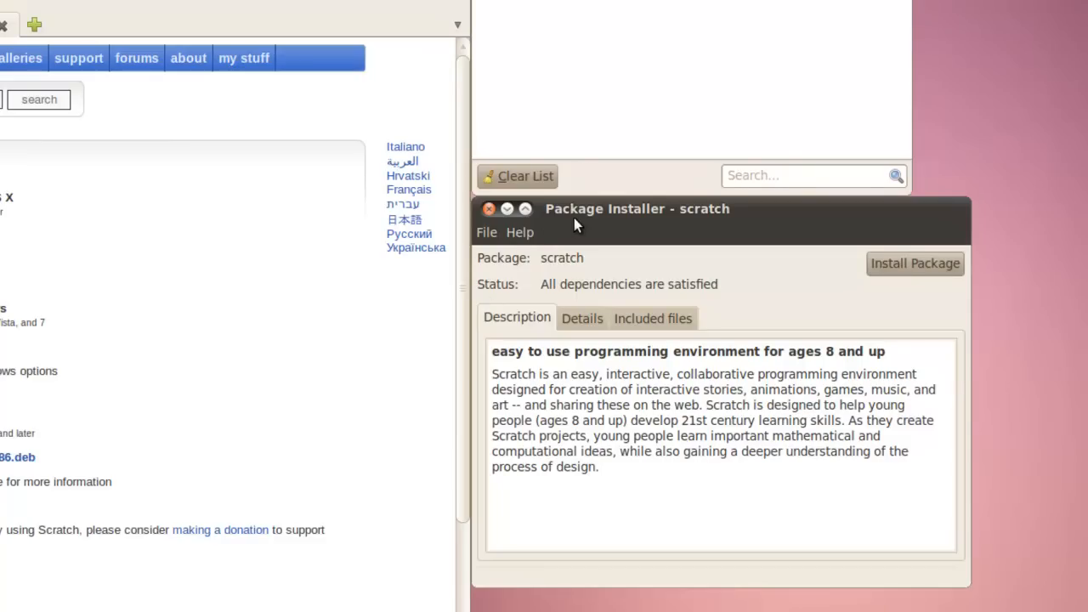
{"action": "mouse_move", "coordinate": [639, 218]}
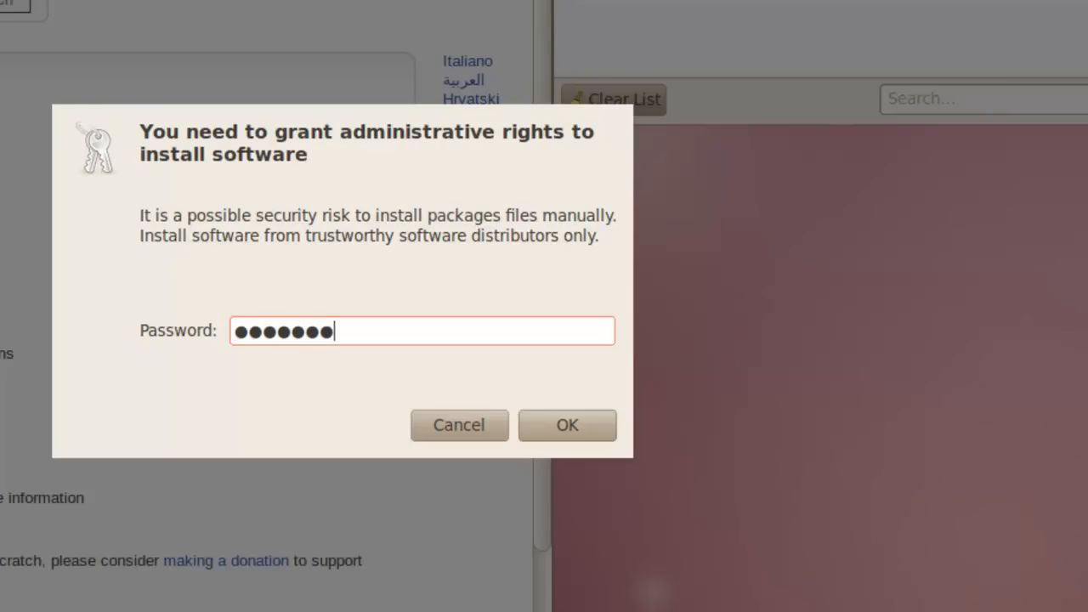
Step: Grant administrative rights by re-entering the password after the first attempt is rejected
{"action": "left_click", "coordinate": [568, 425]}
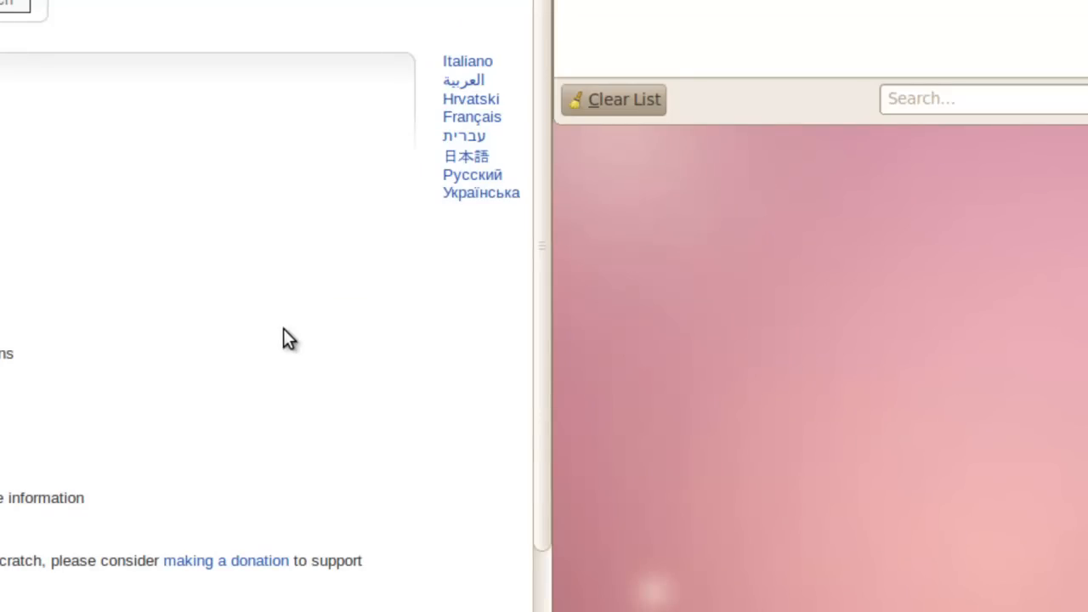
{"action": "left_click", "coordinate": [568, 425]}
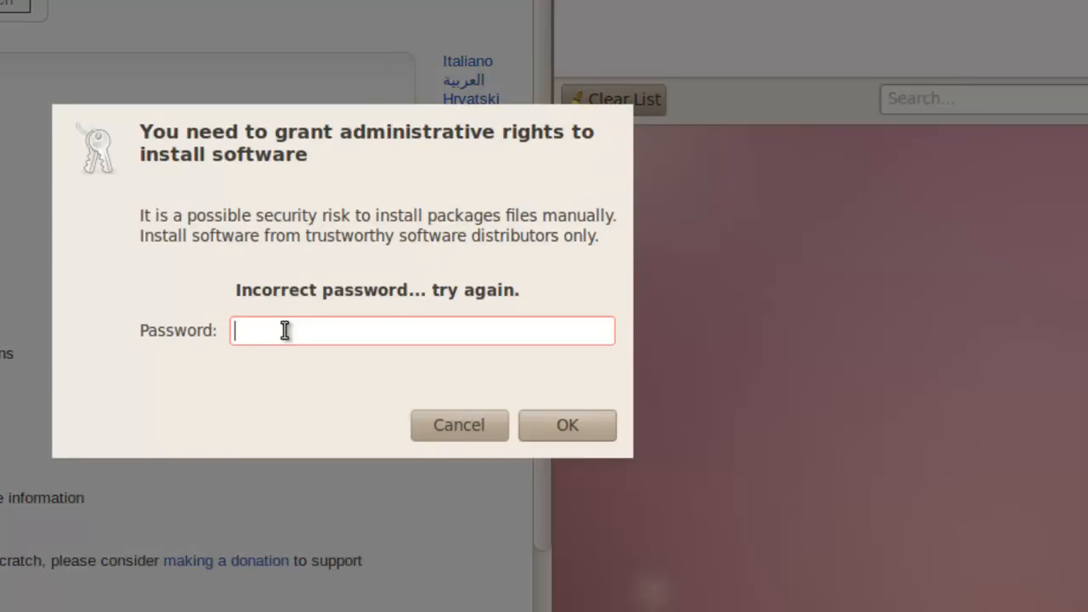
{"action": "type", "text": "••"}
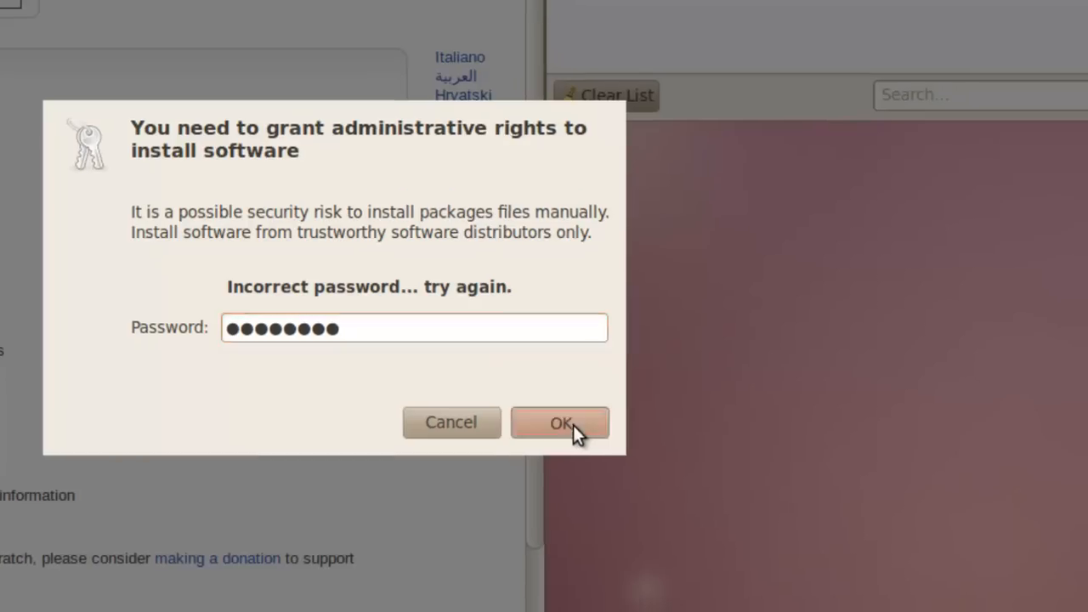
{"action": "left_click", "coordinate": [559, 422]}
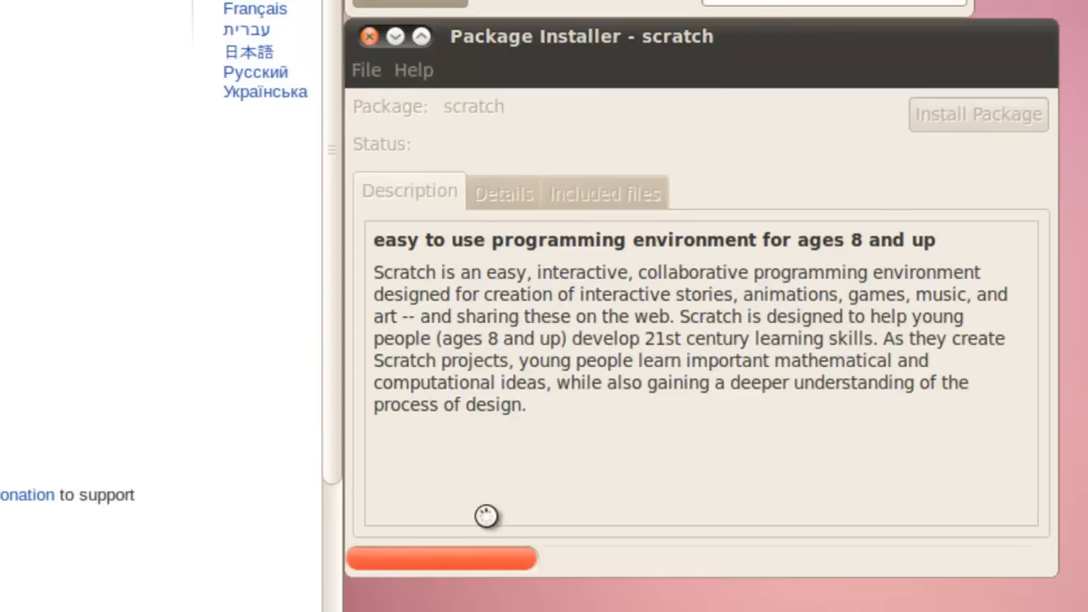
Step: Let the scratch package finish installing and dismiss the Installation finished notice
{"action": "left_click", "coordinate": [978, 114]}
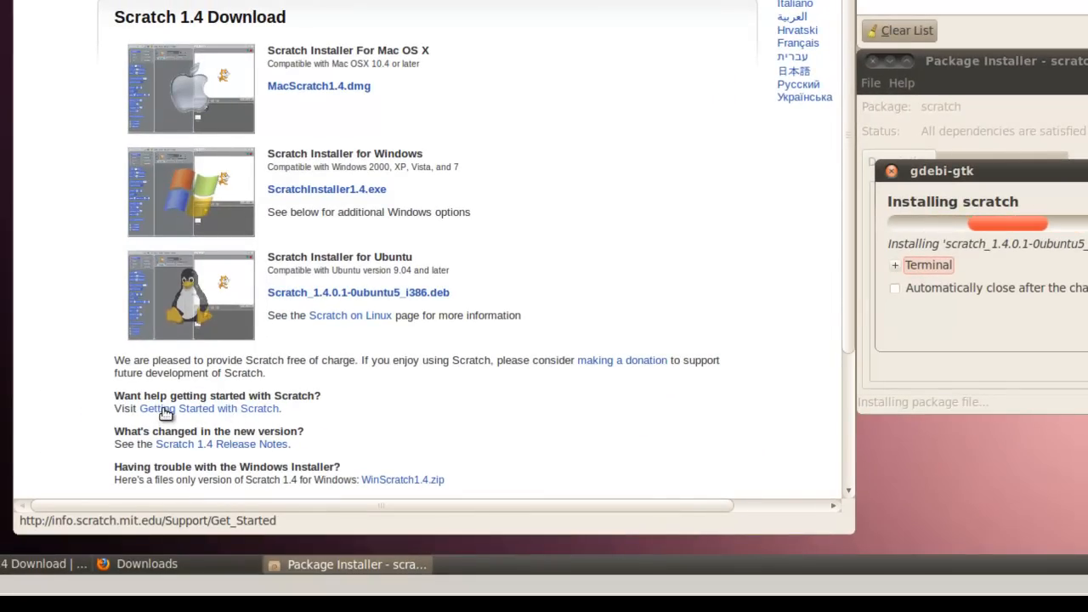
{"action": "mouse_move", "coordinate": [261, 413]}
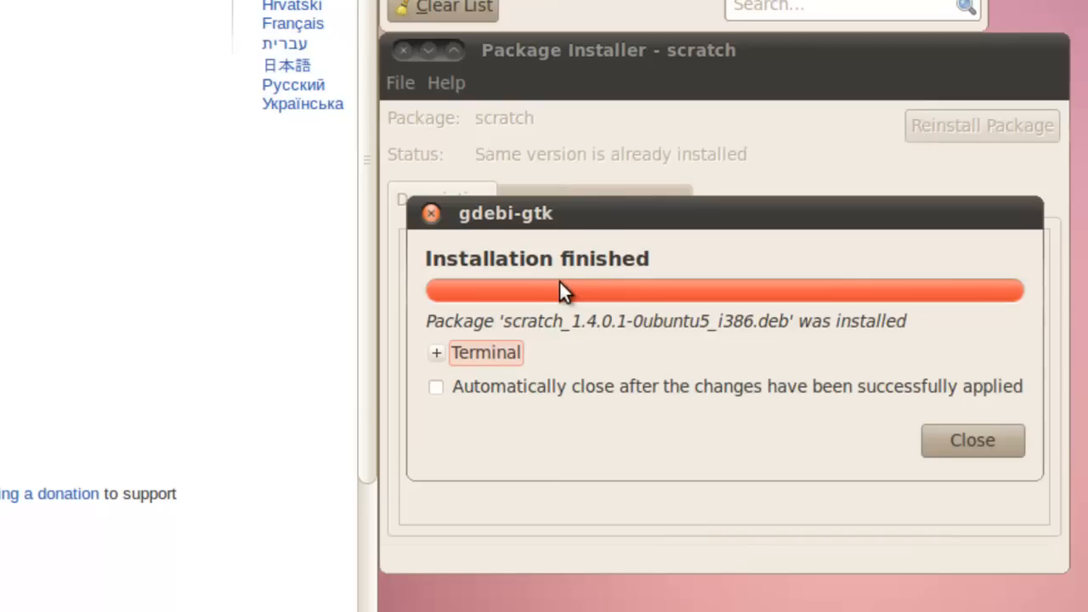
{"action": "mouse_move", "coordinate": [972, 440]}
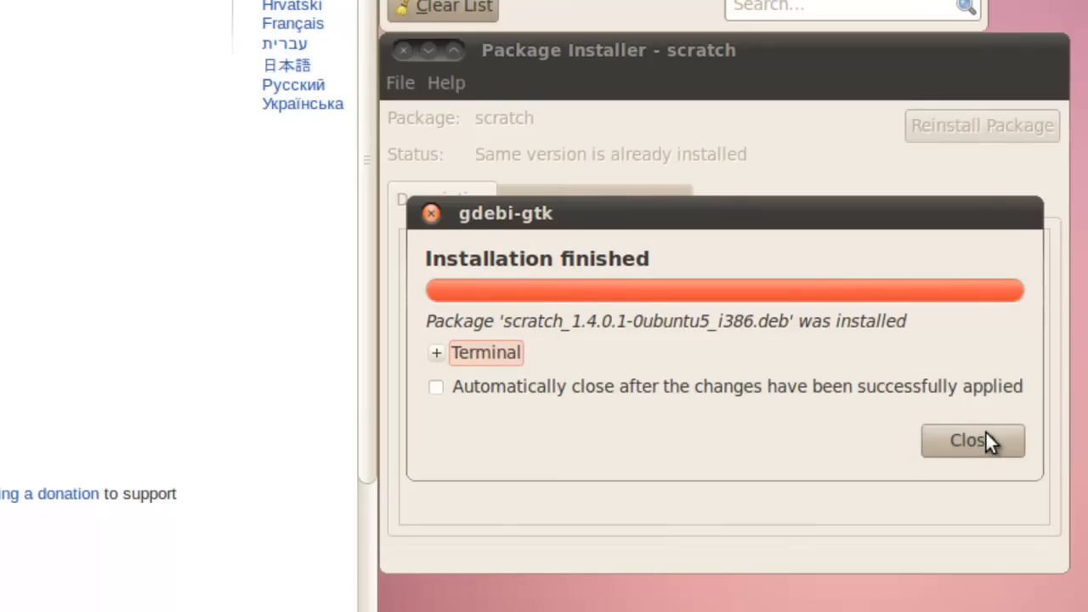
{"action": "left_click", "coordinate": [973, 439]}
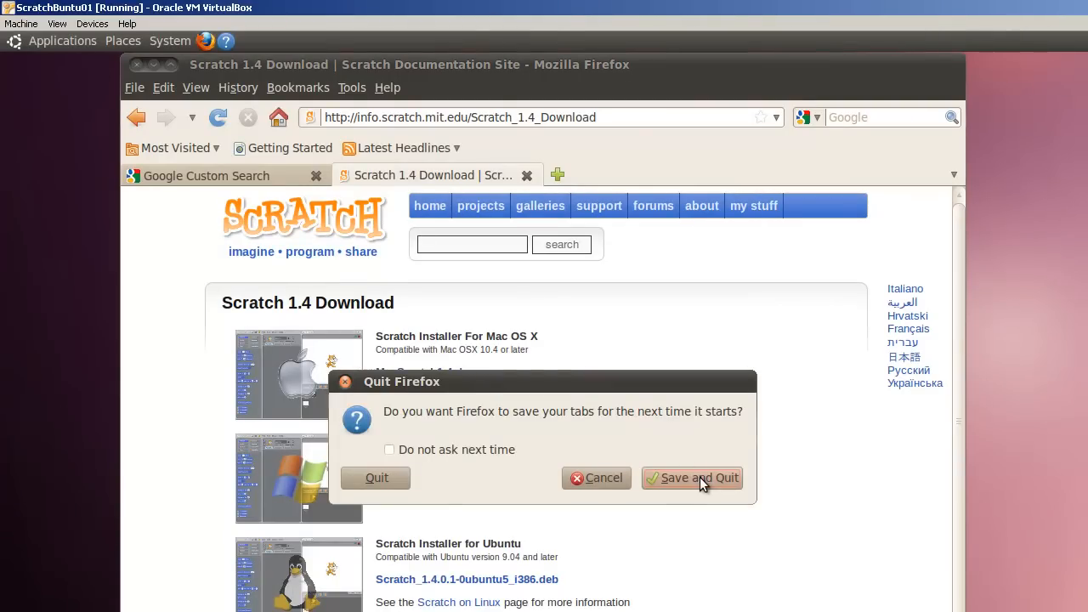
Step: Quit Firefox keeping its tabs and launch Scratch from Applications > Programming
{"action": "left_click", "coordinate": [691, 476]}
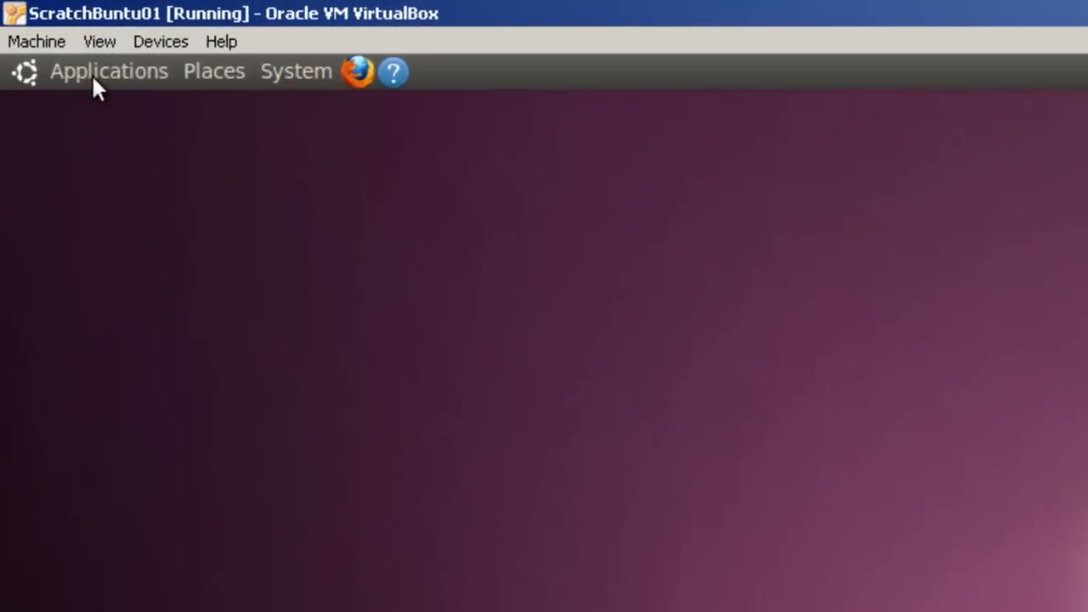
{"action": "left_click", "coordinate": [109, 71]}
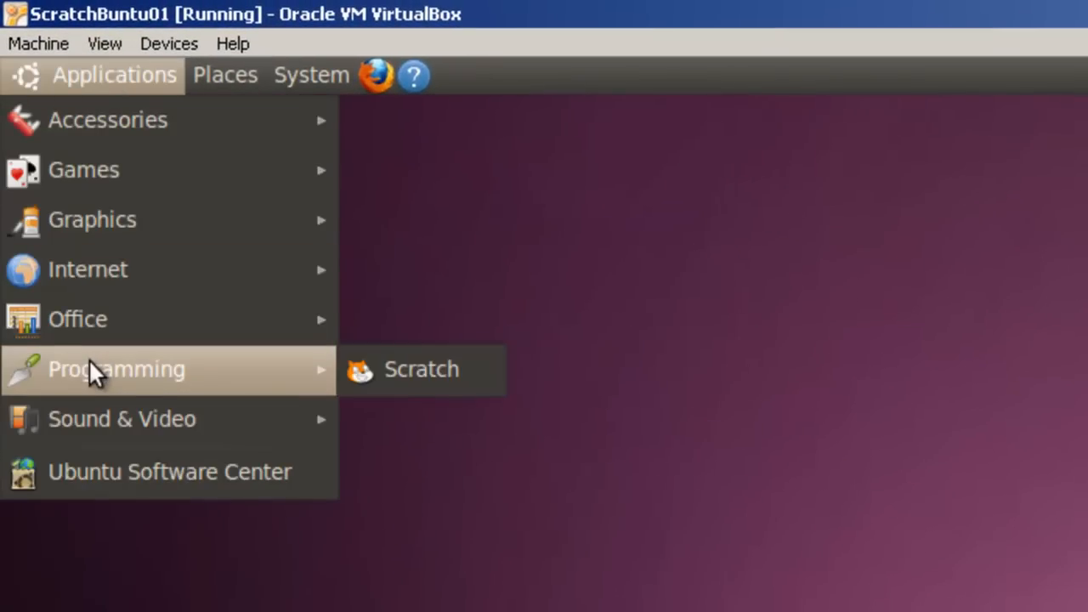
{"action": "left_click", "coordinate": [422, 369]}
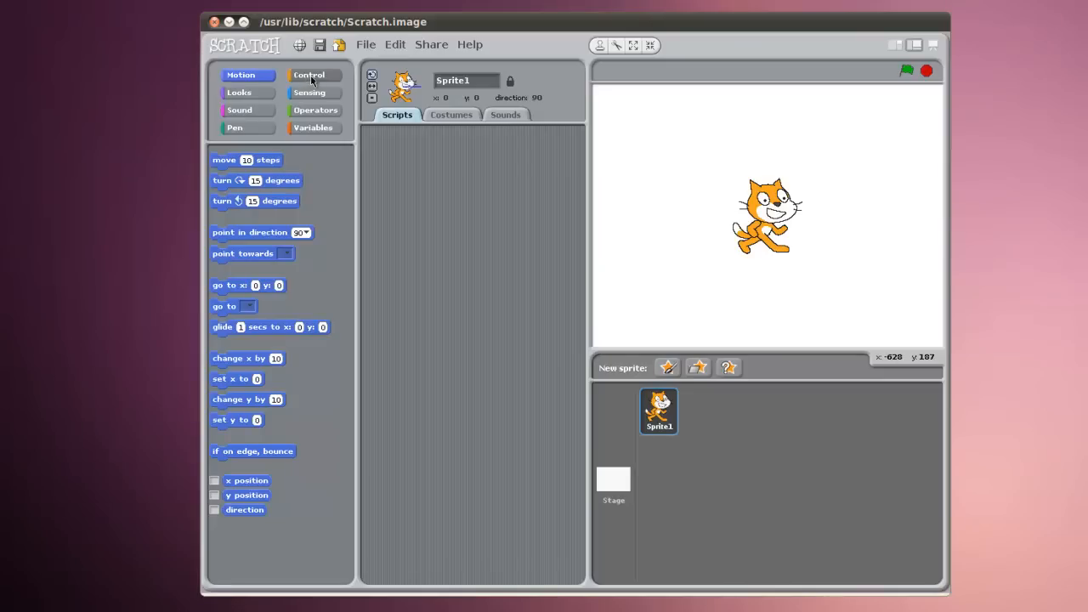
Step: Build a when Sprite1 clicked trigger followed by a play sound step
{"action": "left_click", "coordinate": [313, 75]}
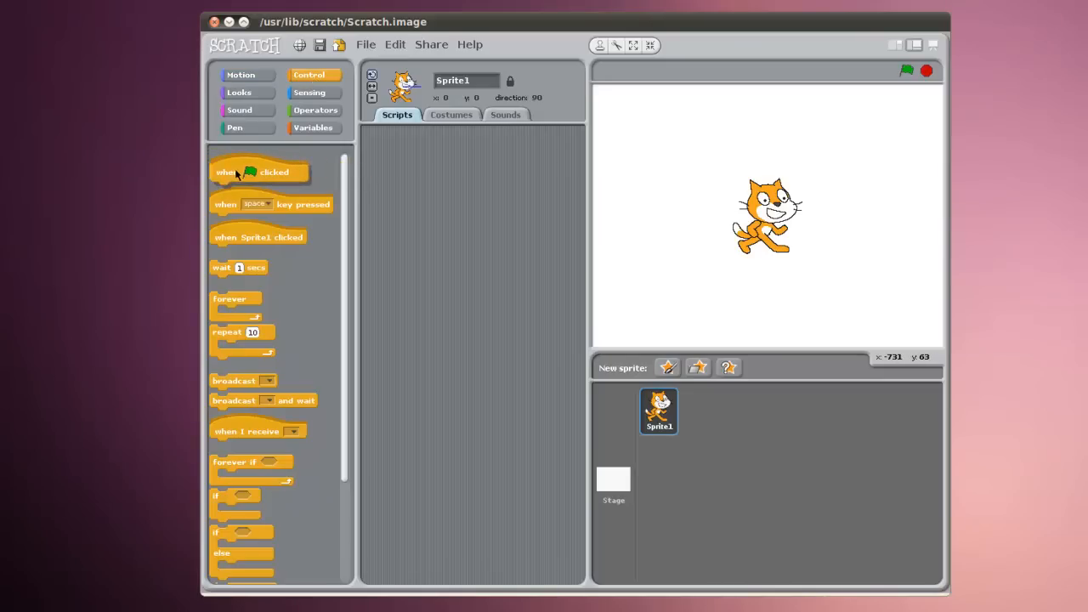
{"action": "left_click_drag", "start_coordinate": [258, 237], "coordinate": [459, 176]}
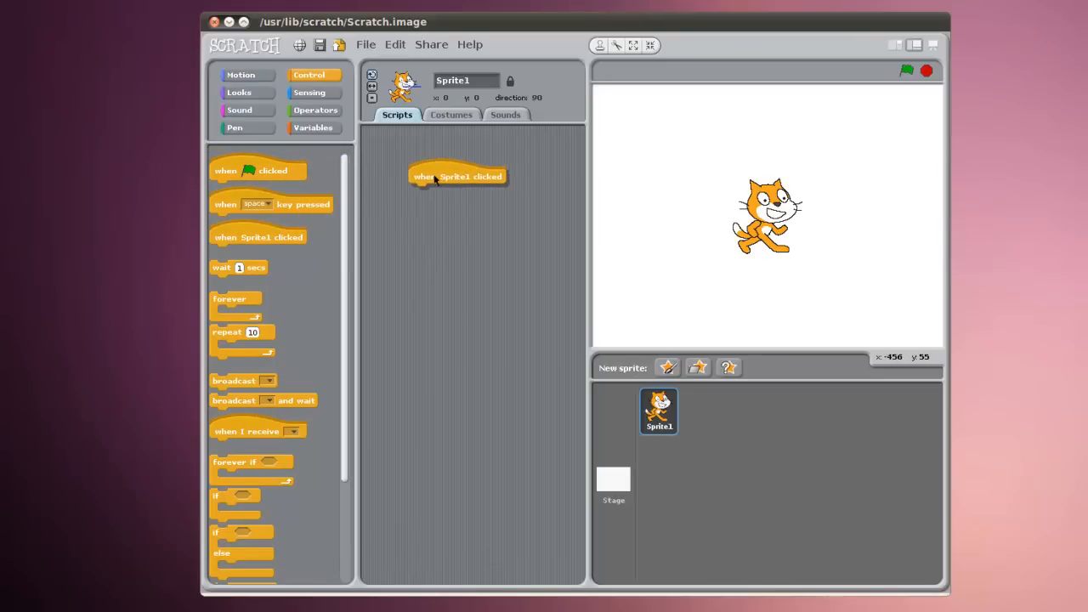
{"action": "mouse_move", "coordinate": [343, 436]}
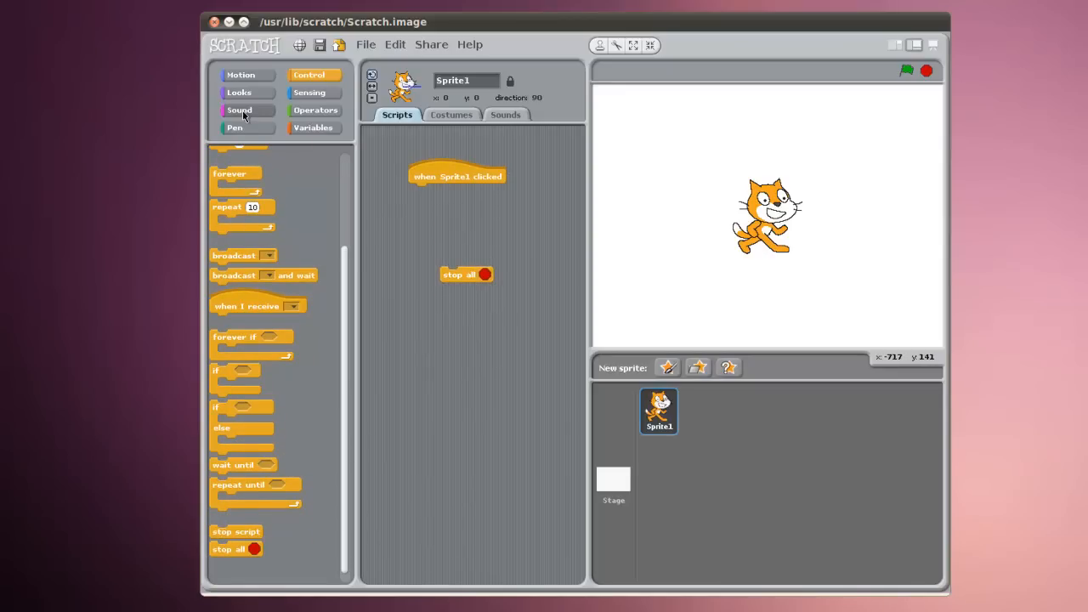
{"action": "left_click", "coordinate": [238, 109]}
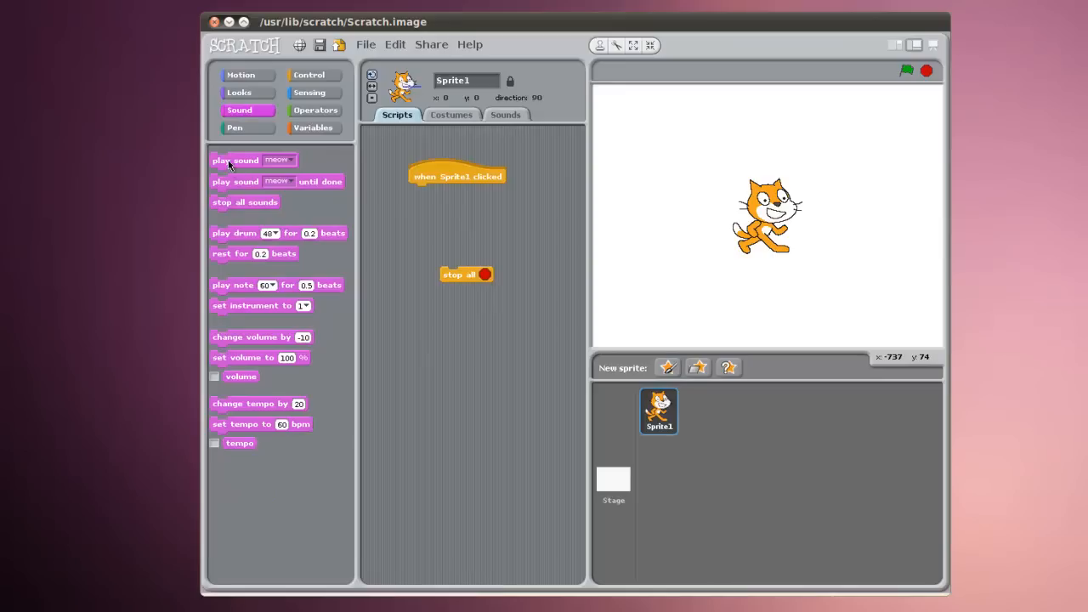
{"action": "left_click_drag", "start_coordinate": [235, 160], "coordinate": [451, 191]}
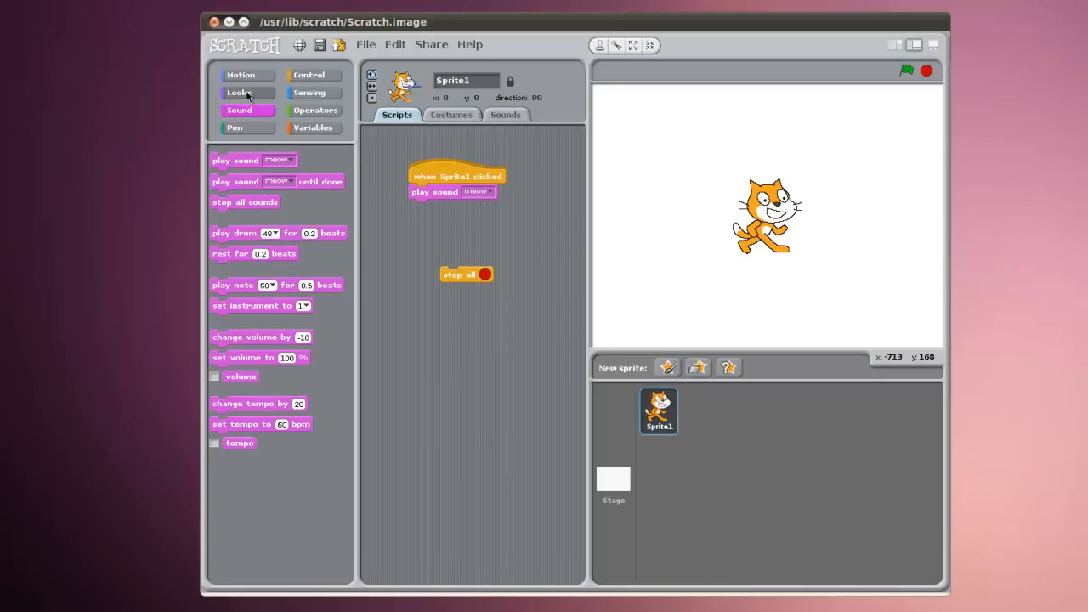
Step: Add say Hello! for 5 secs and stop all, then test that the cat says Hello!
{"action": "left_click", "coordinate": [238, 92]}
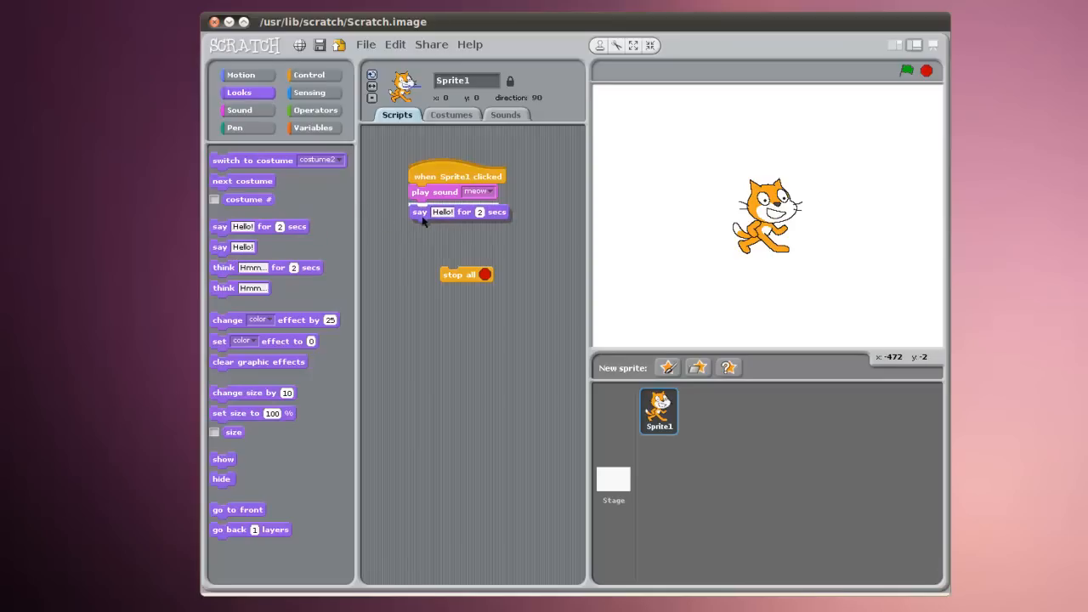
{"action": "left_click", "coordinate": [480, 211]}
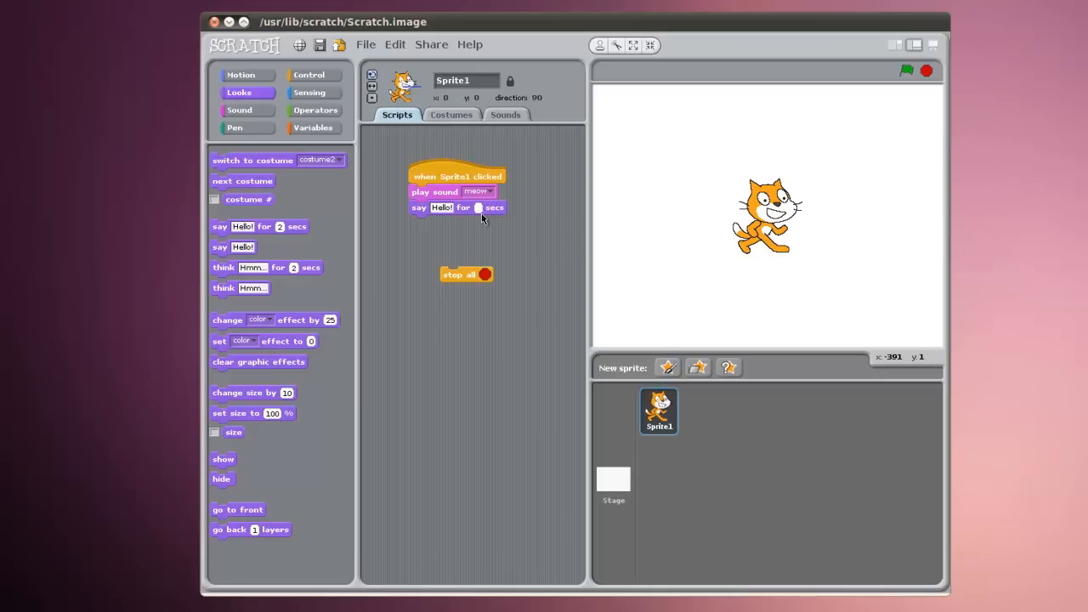
{"action": "type", "text": "5"}
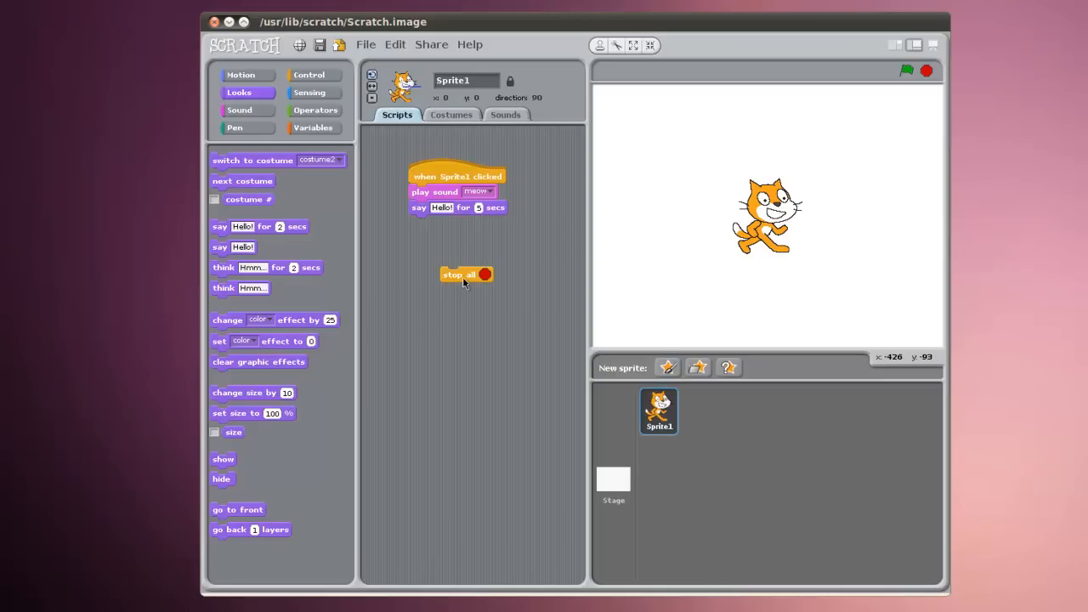
{"action": "left_click_drag", "start_coordinate": [466, 276], "coordinate": [433, 222]}
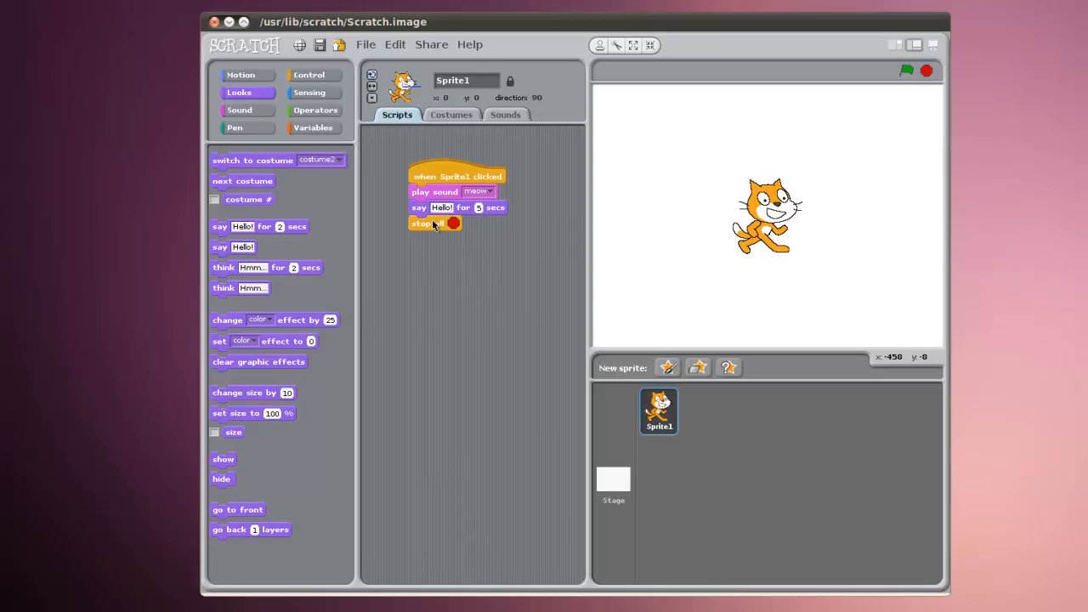
{"action": "mouse_move", "coordinate": [779, 217]}
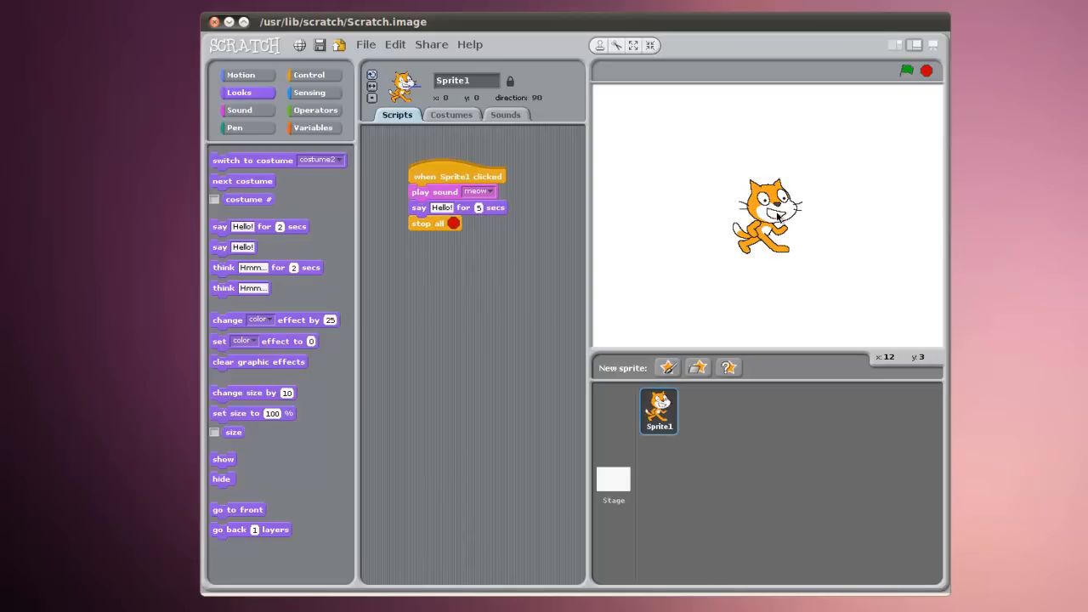
{"action": "left_click", "coordinate": [457, 175]}
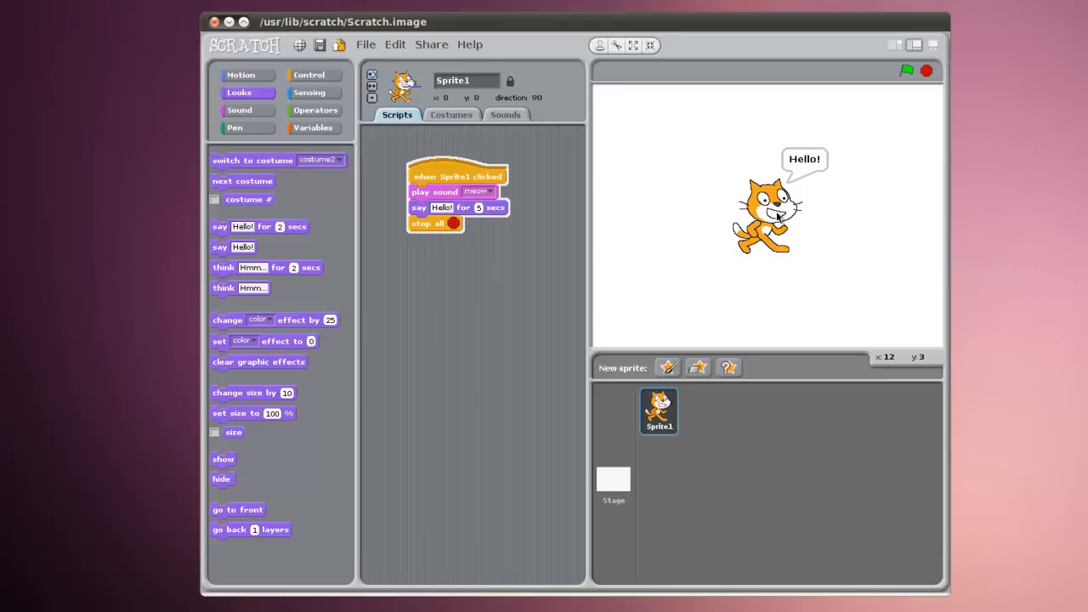